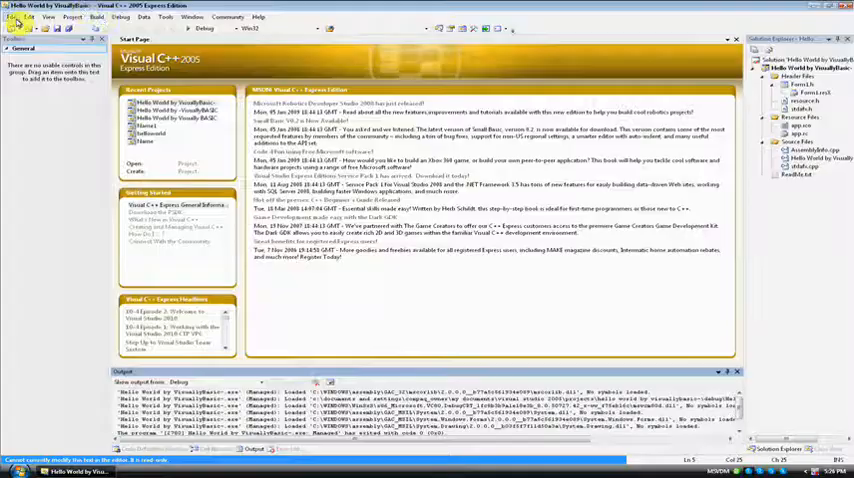
Step: Open the New Project dialog from the File menu
{"action": "left_click", "coordinate": [19, 18]}
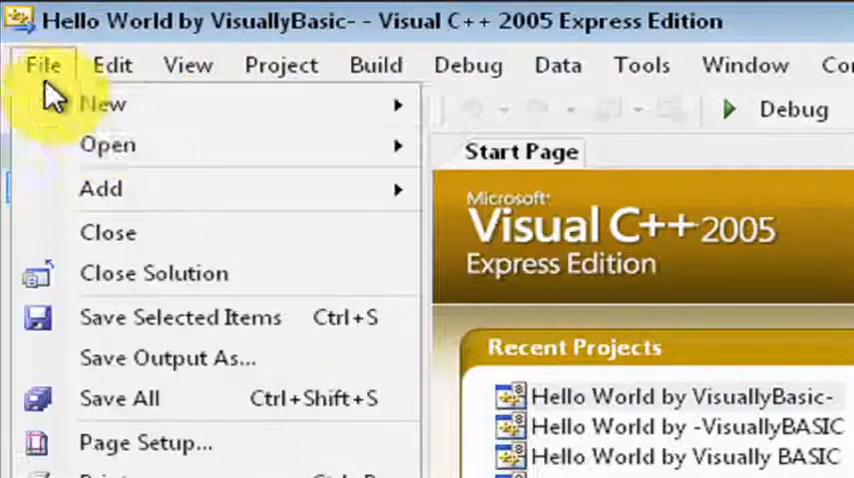
{"action": "mouse_move", "coordinate": [103, 104]}
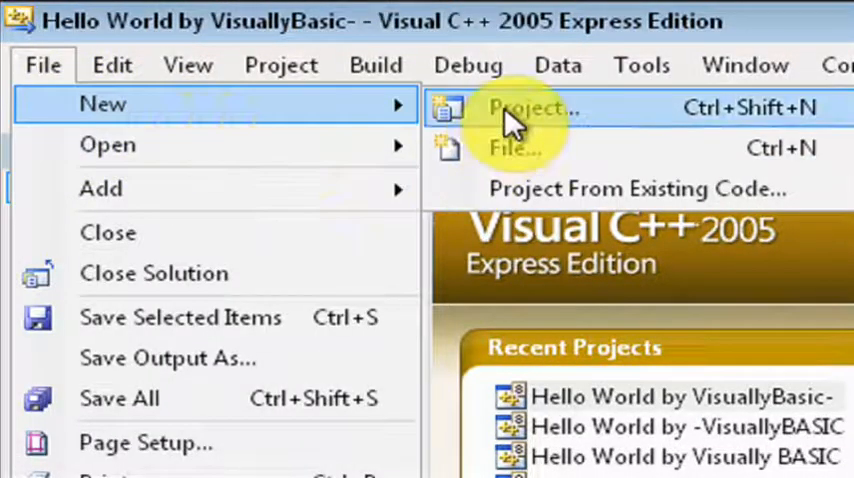
{"action": "left_click", "coordinate": [534, 108]}
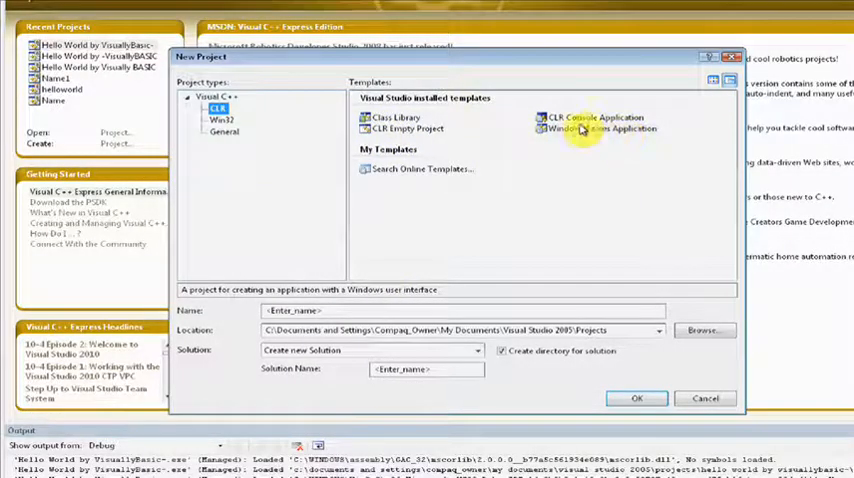
Step: Create a Windows Forms Application project named 'Hello World - VisuallyBASIC'
{"action": "left_click", "coordinate": [595, 129]}
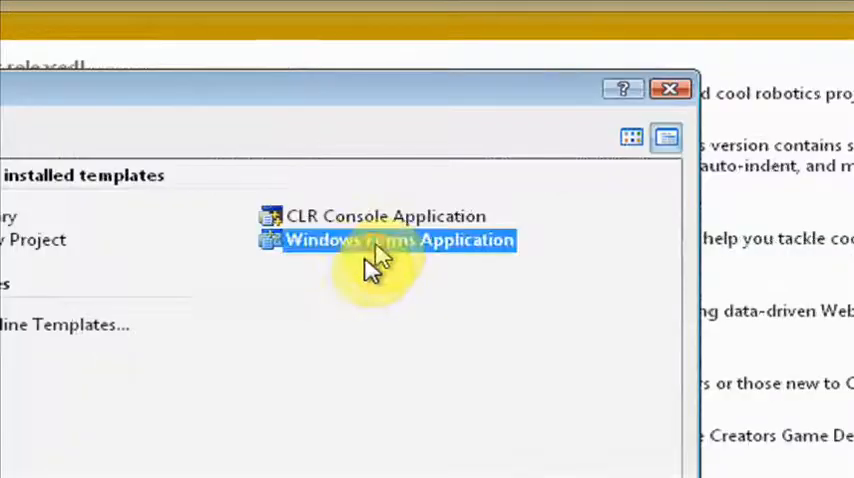
{"action": "double_click", "coordinate": [399, 240]}
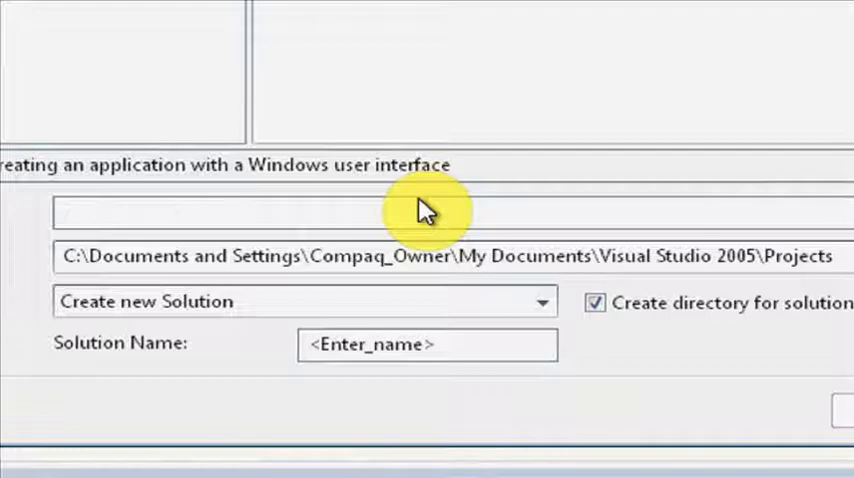
{"action": "type", "text": "He"}
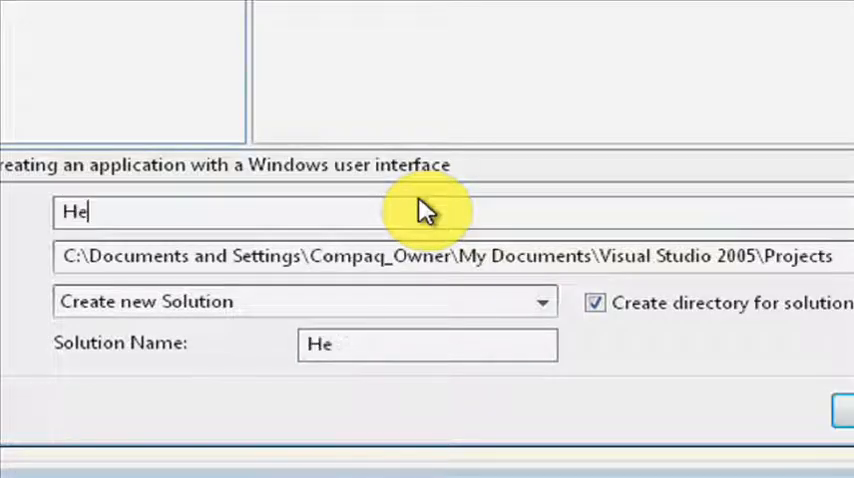
{"action": "type", "text": "llo World - V"}
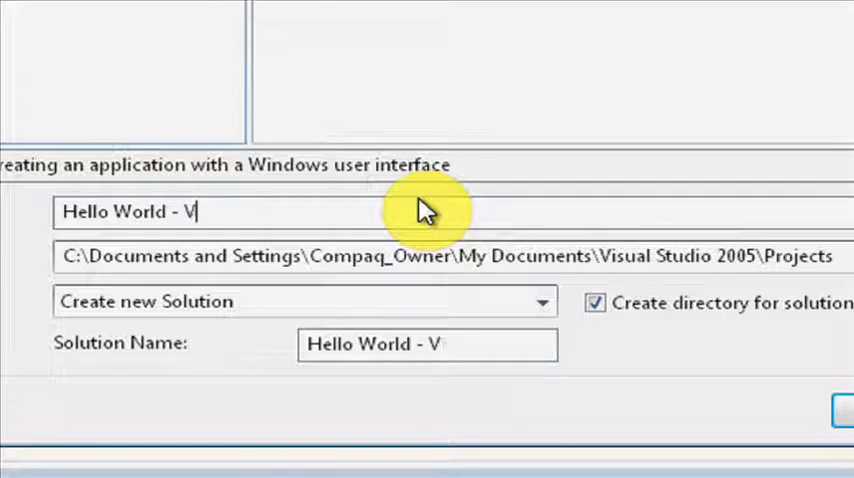
{"action": "type", "text": "isually"}
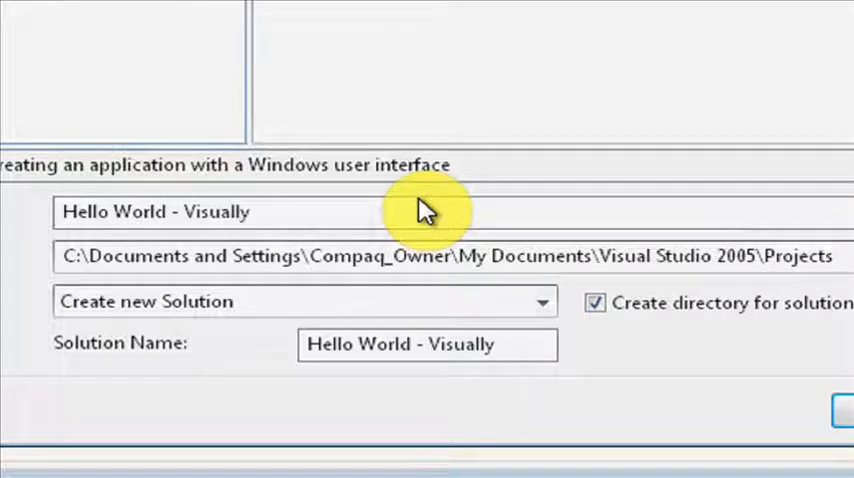
{"action": "type", "text": "BASIC"}
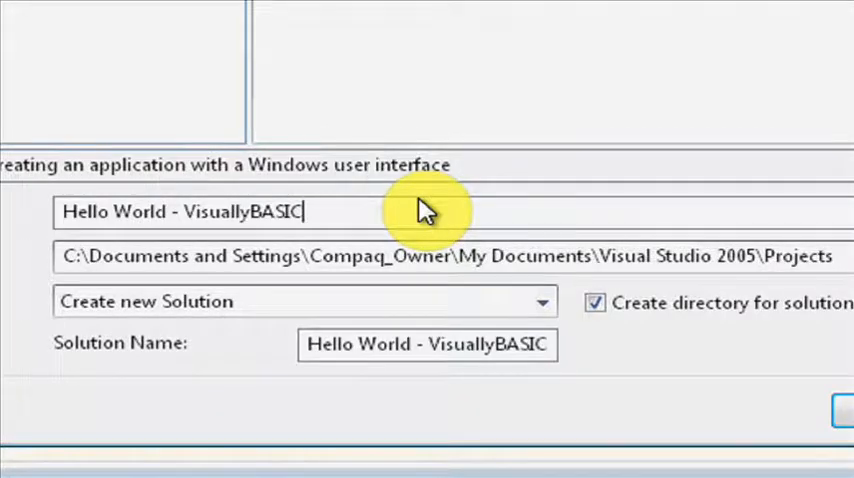
{"action": "left_click", "coordinate": [541, 287]}
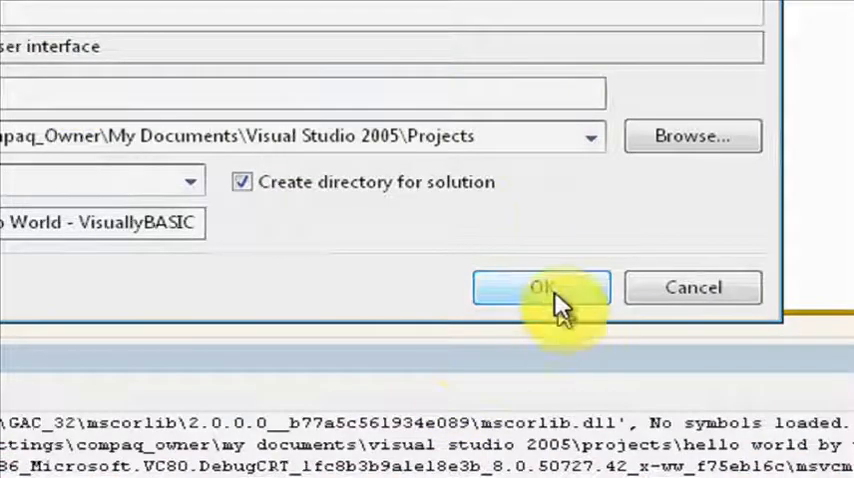
{"action": "left_click", "coordinate": [541, 287]}
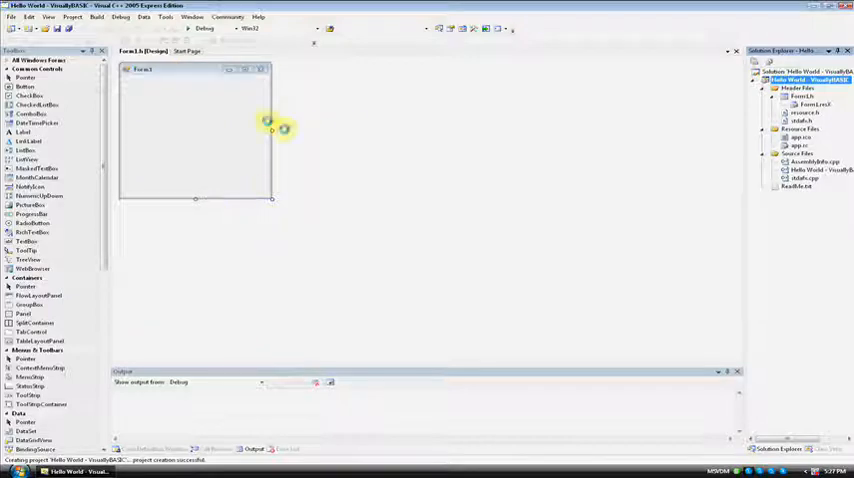
{"action": "mouse_move", "coordinate": [217, 170]}
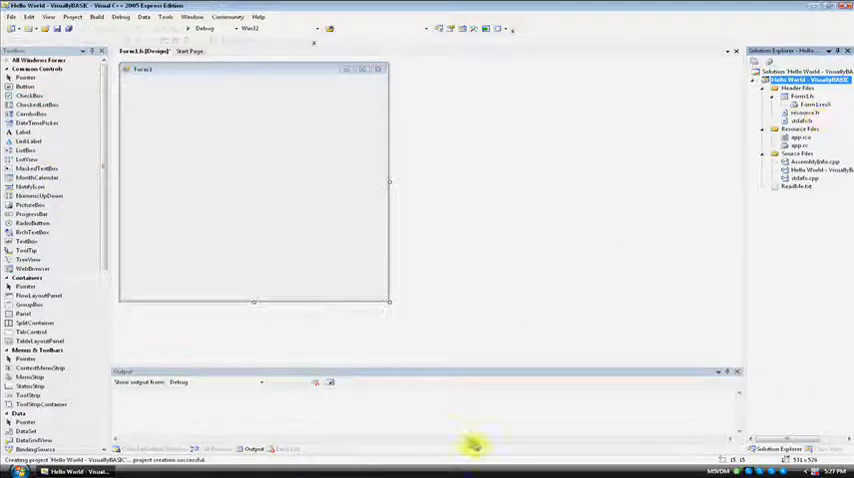
{"action": "mouse_move", "coordinate": [30, 151]}
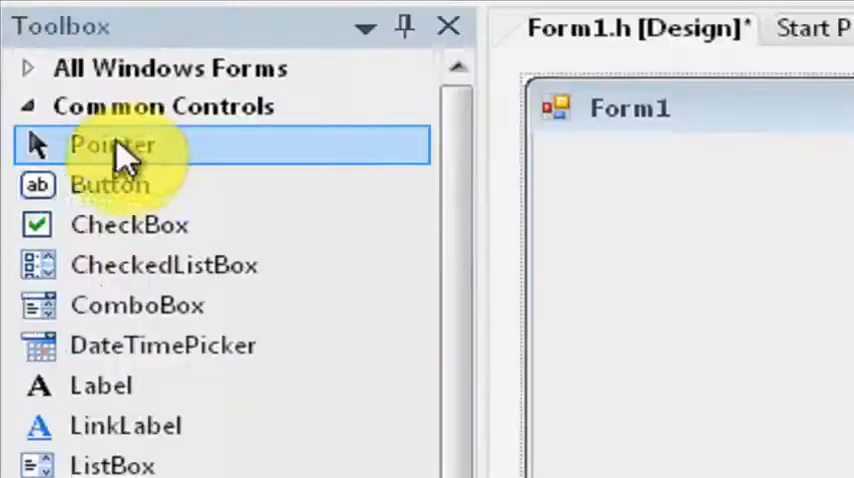
Step: Drag a Button from the Toolbox to the centre of Form1 and select button1
{"action": "left_click", "coordinate": [110, 185]}
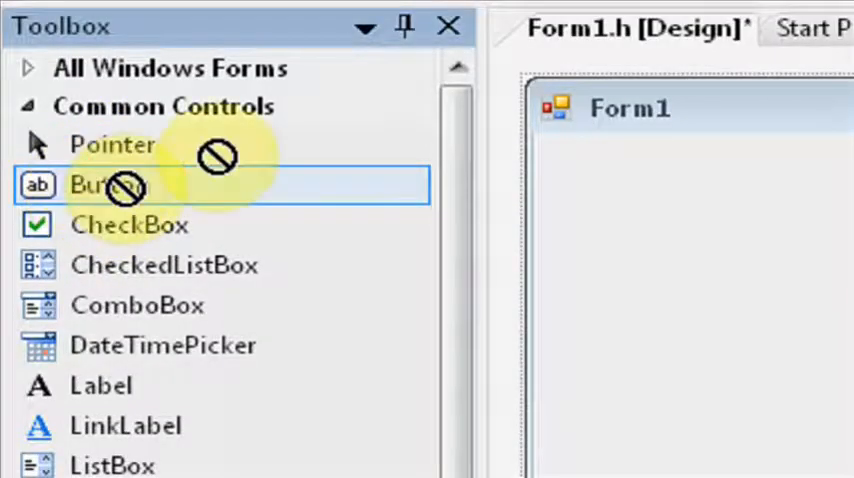
{"action": "left_click_drag", "start_coordinate": [105, 186], "coordinate": [440, 240]}
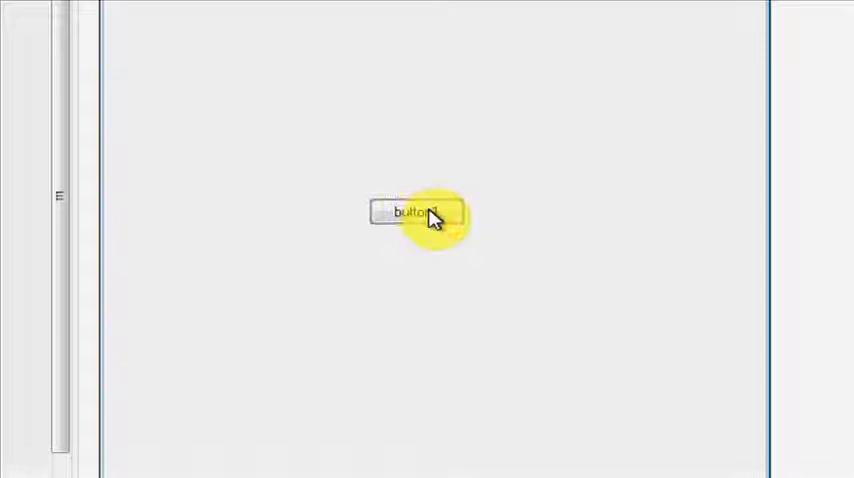
{"action": "left_click", "coordinate": [410, 214]}
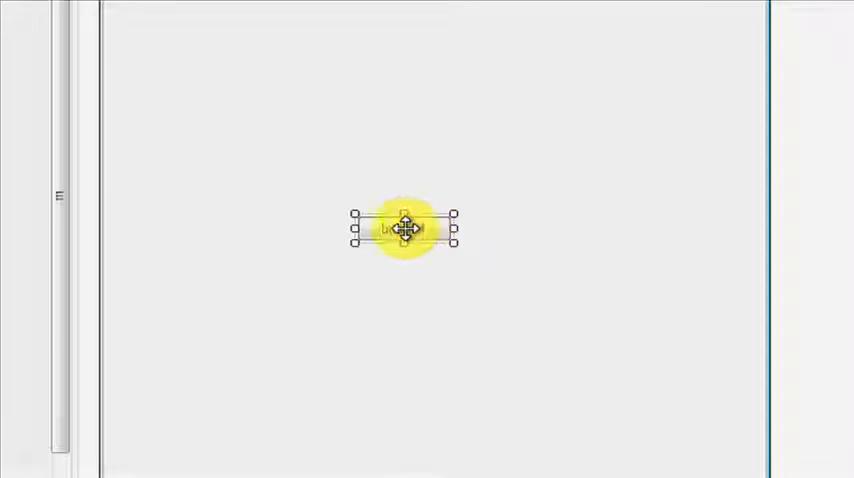
Step: Set button1's Text property to 'Click Me'
{"action": "right_click", "coordinate": [405, 228]}
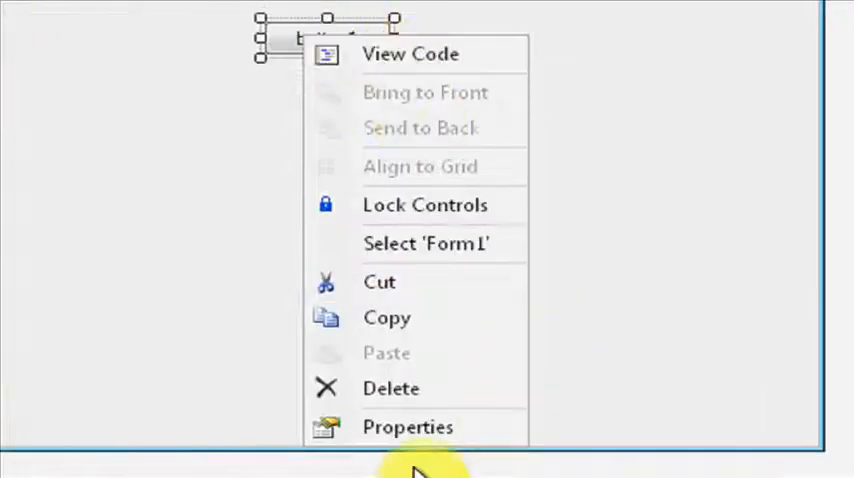
{"action": "left_click", "coordinate": [407, 427]}
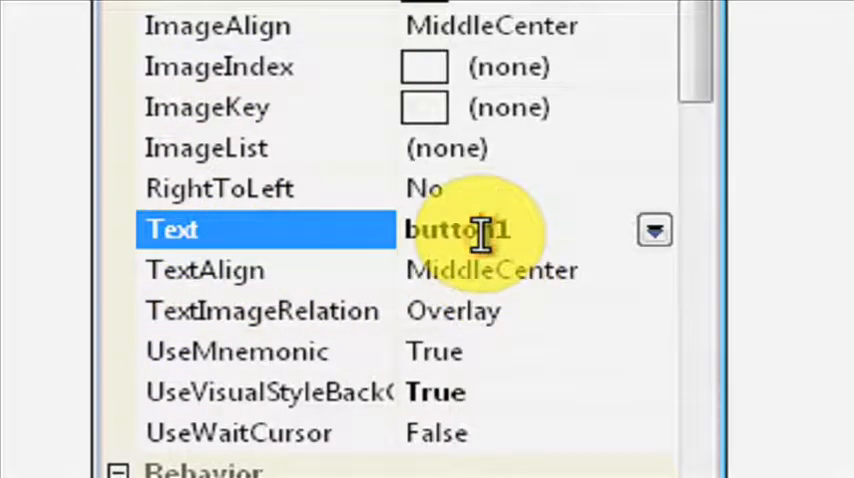
{"action": "left_click", "coordinate": [460, 230]}
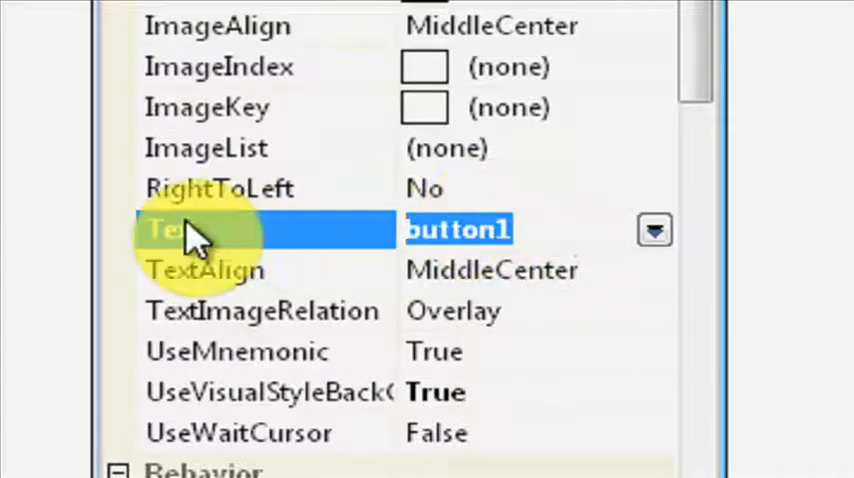
{"action": "type", "text": "Click M"}
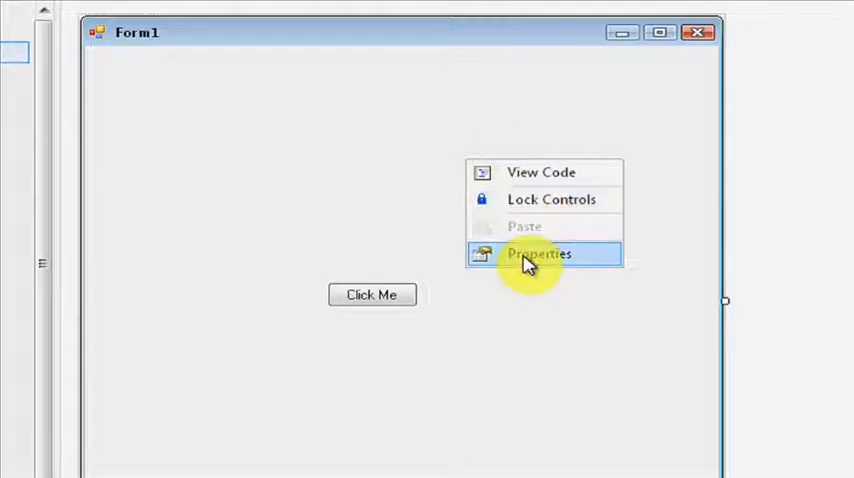
Step: Set Form1's Text property to 'Hello World by VisuallyBASIC'
{"action": "left_click", "coordinate": [539, 253]}
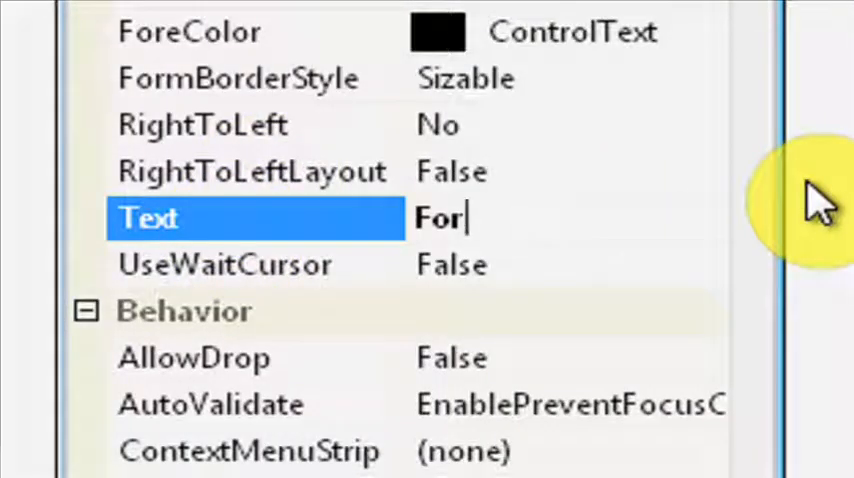
{"action": "type", "text": "Hel"}
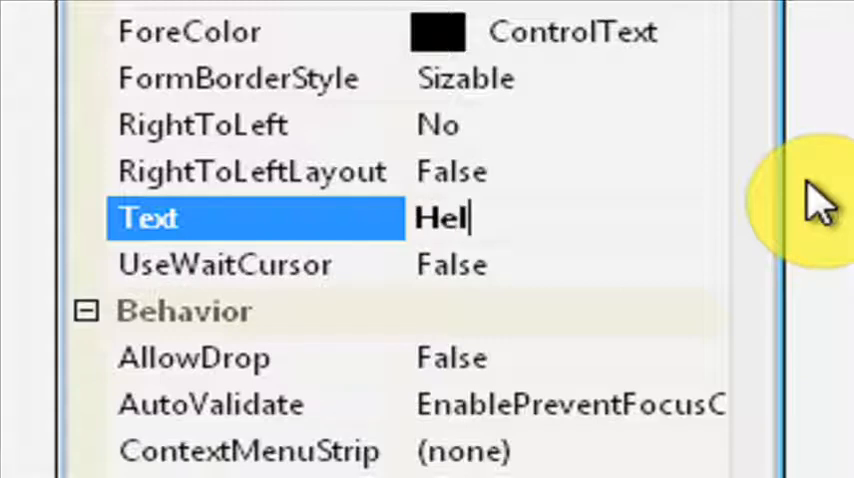
{"action": "type", "text": "lo World by VisuallyBASIC"}
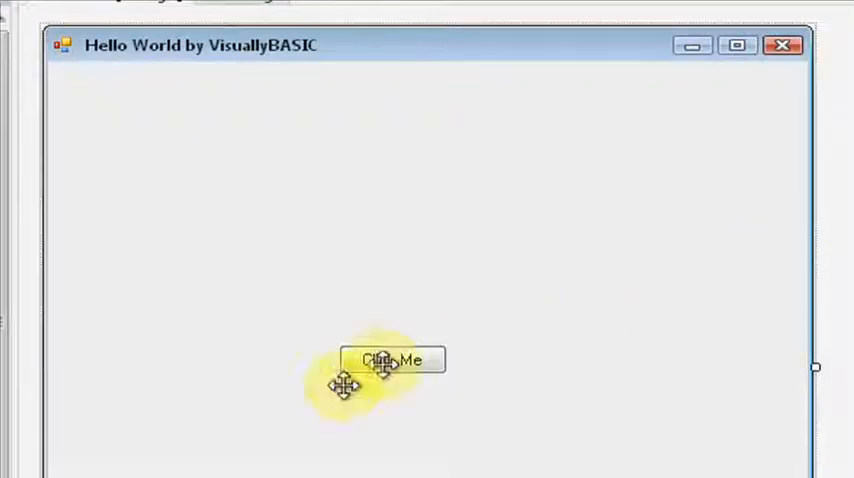
Step: In button1_Click, write MessageBox::Show("Hello World!");
{"action": "left_click", "coordinate": [392, 360]}
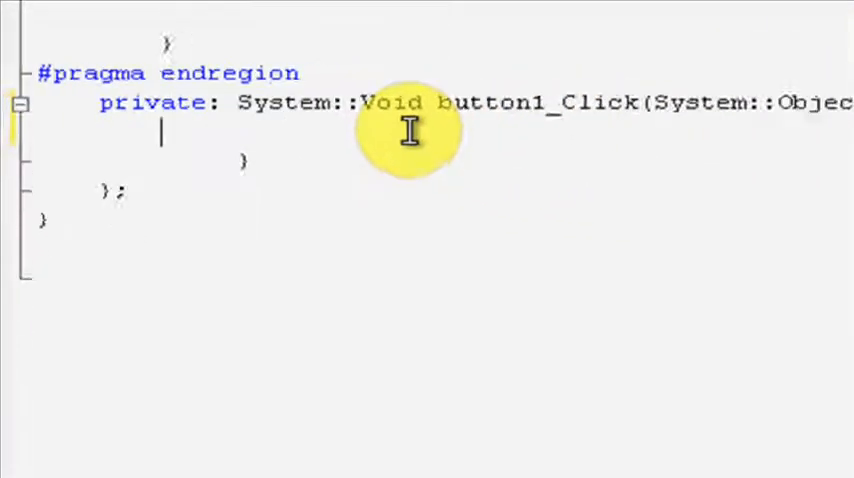
{"action": "type", "text": "Me"}
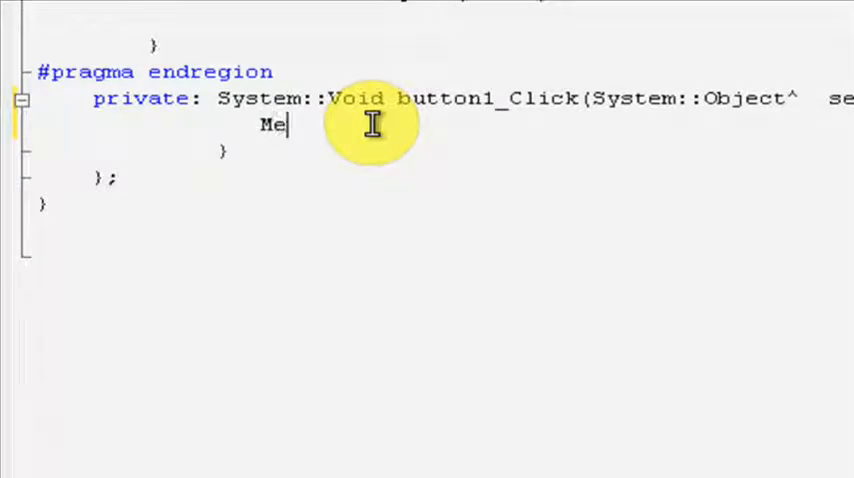
{"action": "type", "text": "ssageBox"}
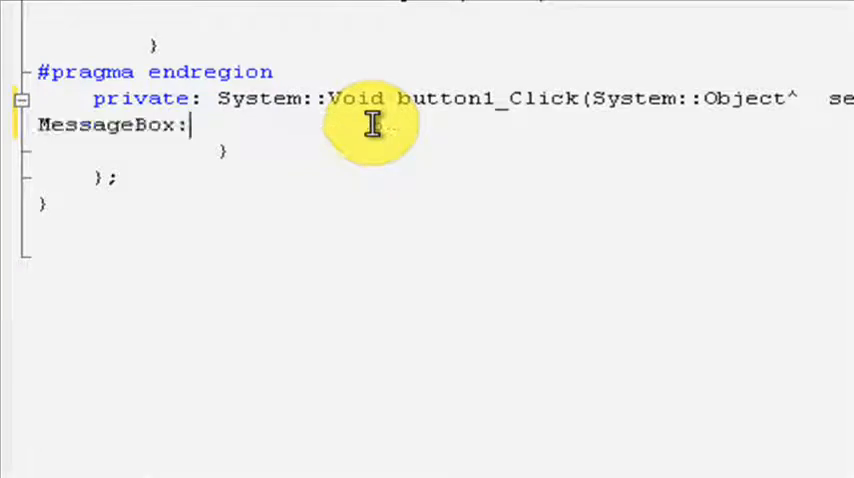
{"action": "type", "text": ":Show"}
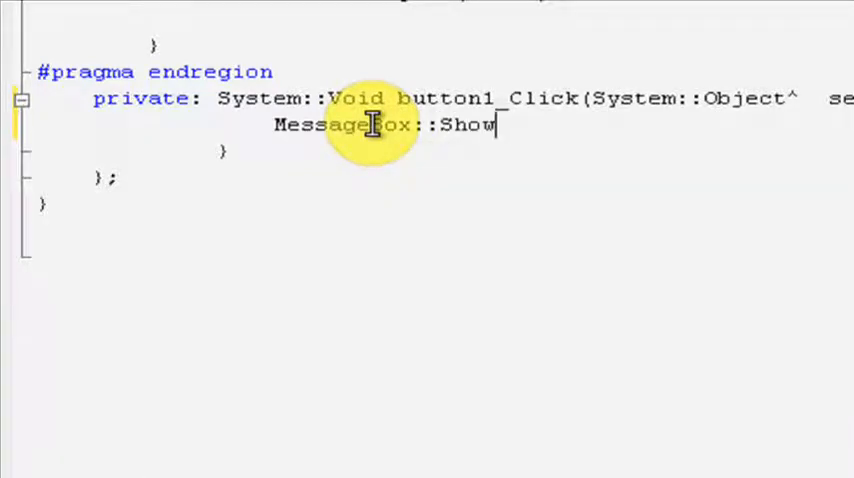
{"action": "type", "text": "(\""}
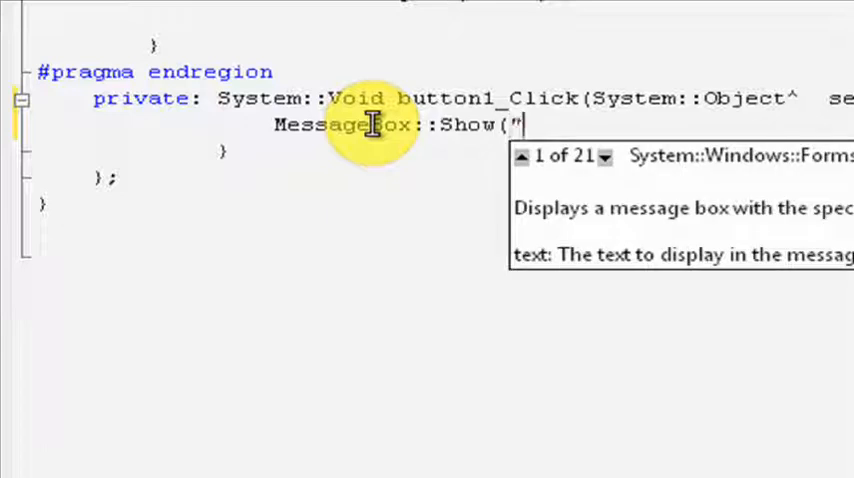
{"action": "type", "text": "He"}
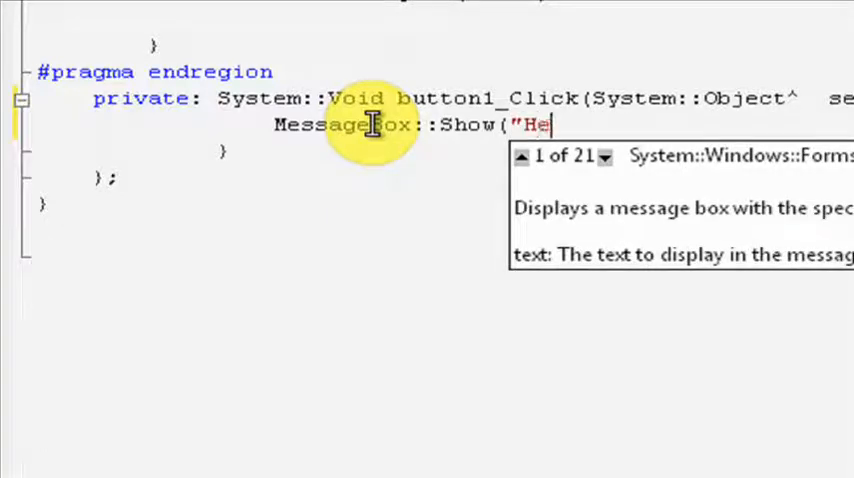
{"action": "type", "text": "llo World"}
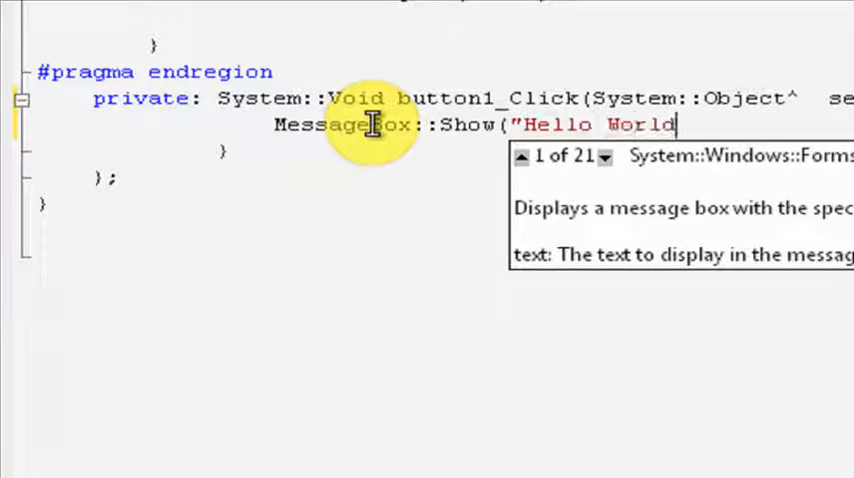
{"action": "type", "text": "!"}
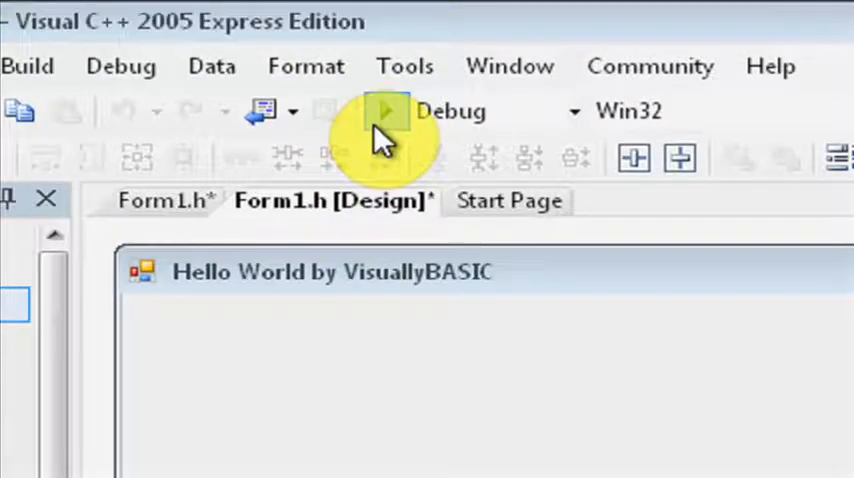
Step: Start debugging and confirm building the out-of-date project to run the app
{"action": "left_click", "coordinate": [386, 110]}
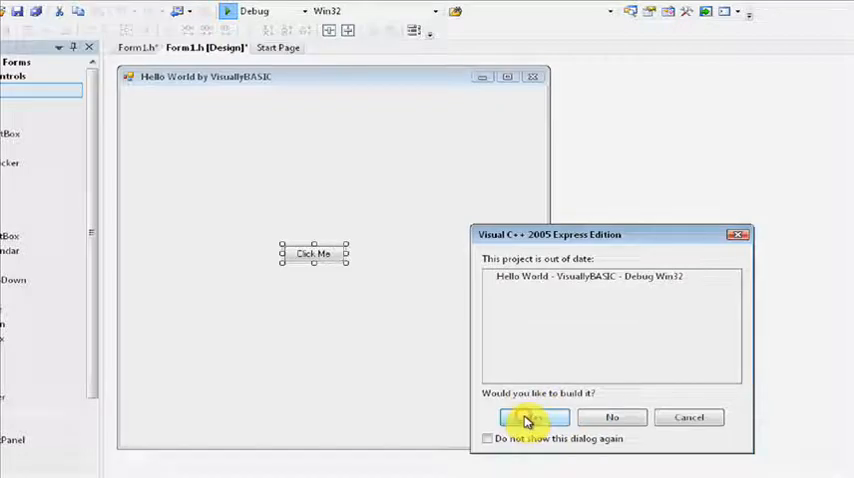
{"action": "left_click", "coordinate": [532, 417]}
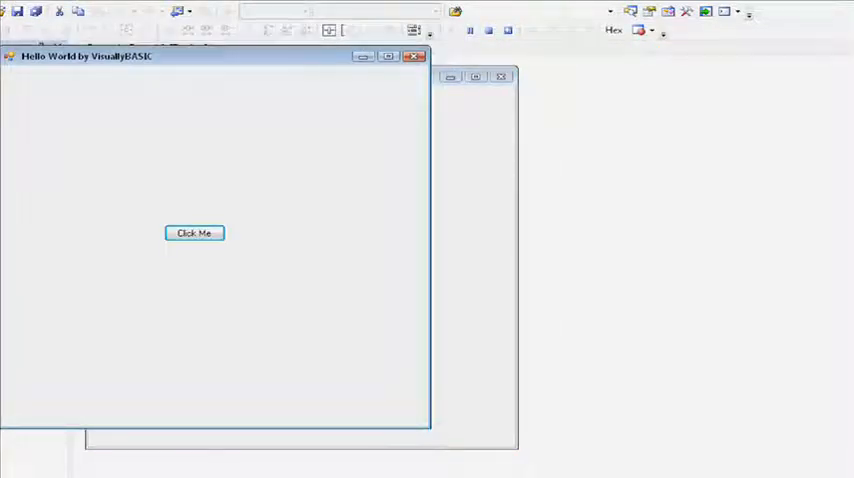
{"action": "mouse_move", "coordinate": [287, 90]}
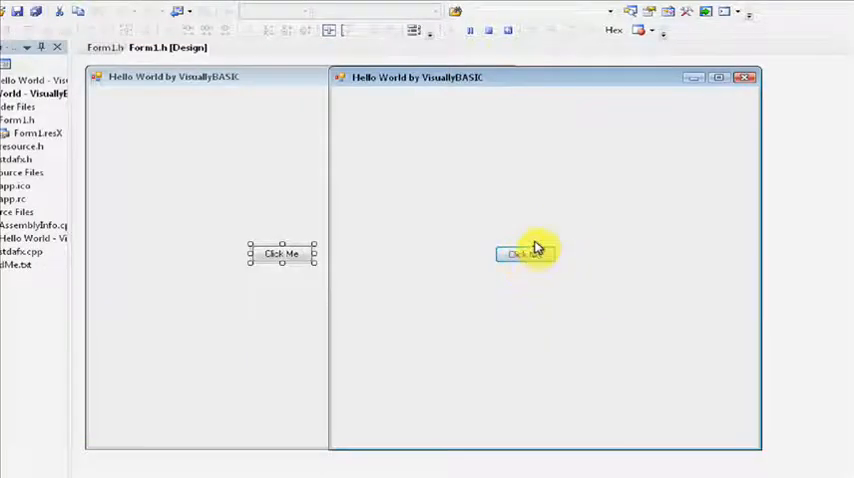
{"action": "left_click", "coordinate": [524, 253]}
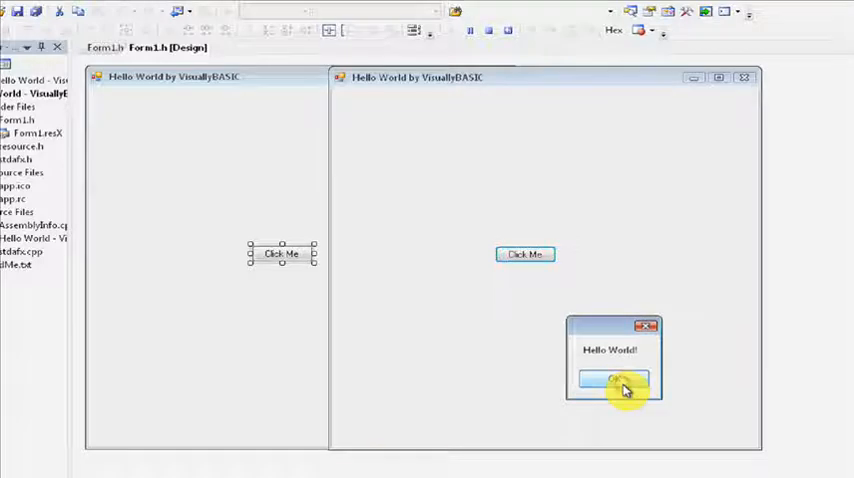
{"action": "left_click", "coordinate": [615, 380]}
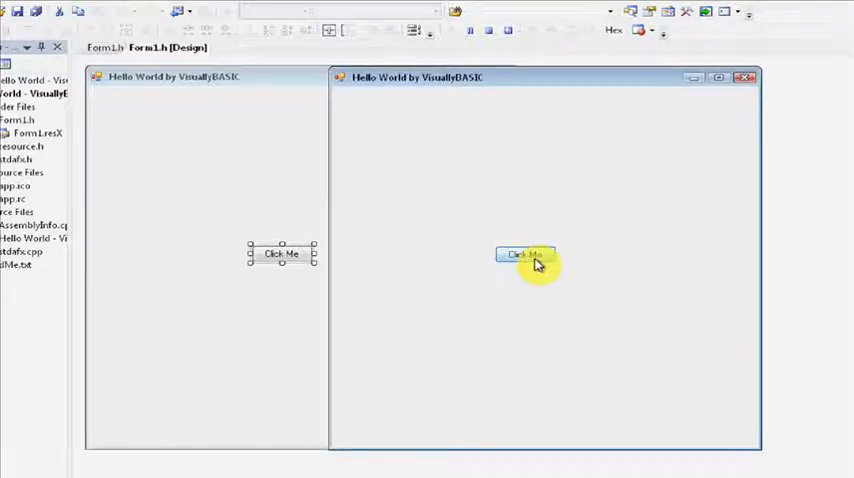
{"action": "left_click", "coordinate": [525, 254]}
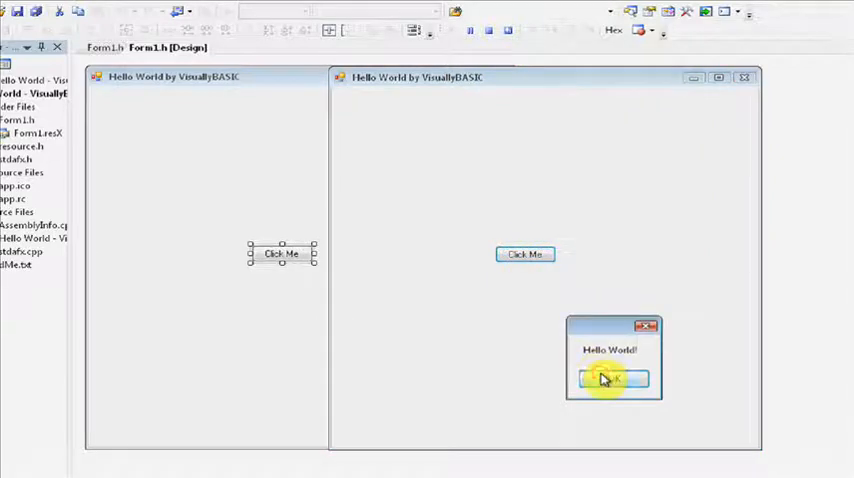
{"action": "left_click", "coordinate": [613, 380]}
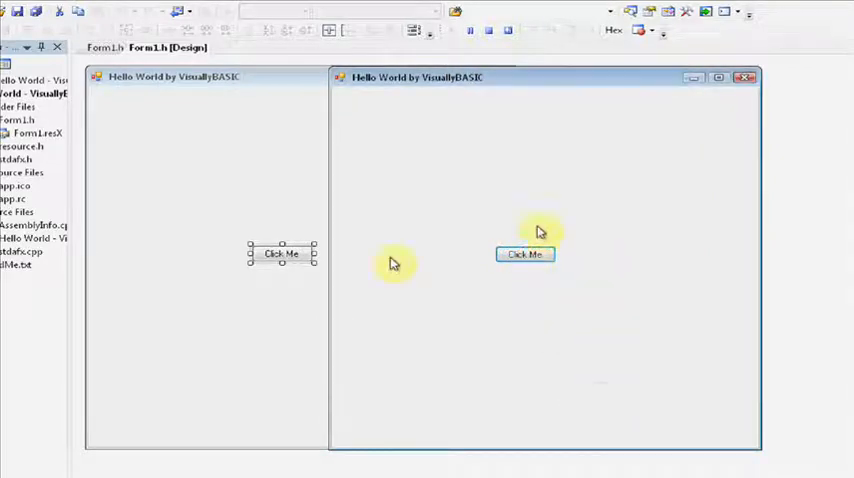